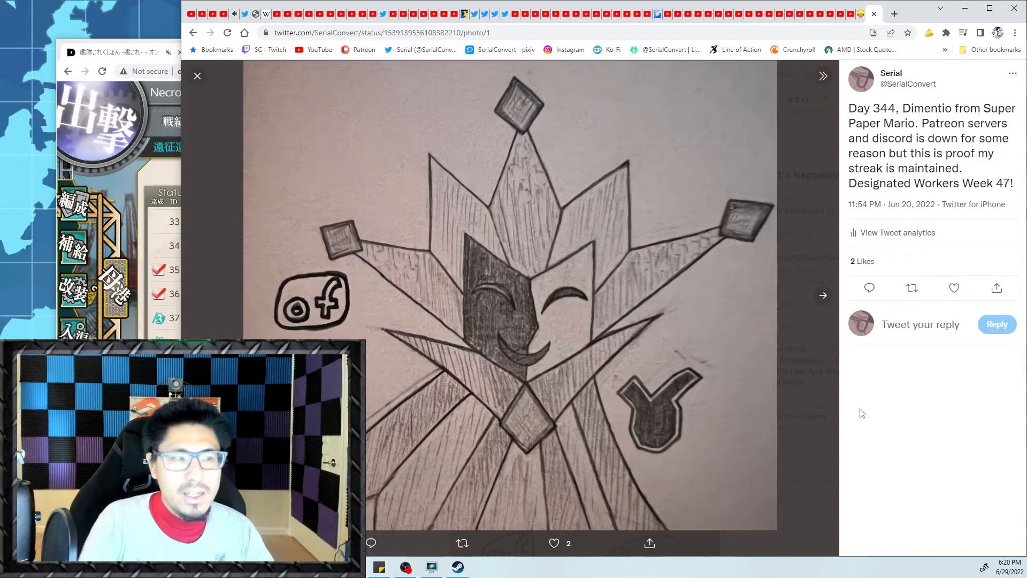
# Close the enlarged Day 344 Dimentio drawing to return to the media tab
pyautogui.click(823, 294)
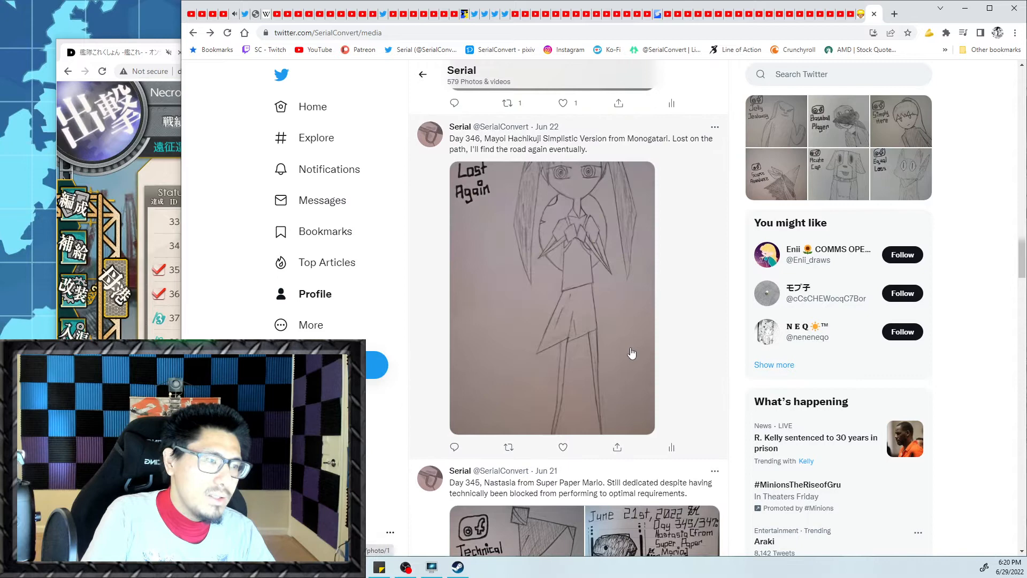
# Open the Day 346 Mayoi Hachikuji sketch in the photo viewer
pyautogui.click(552, 298)
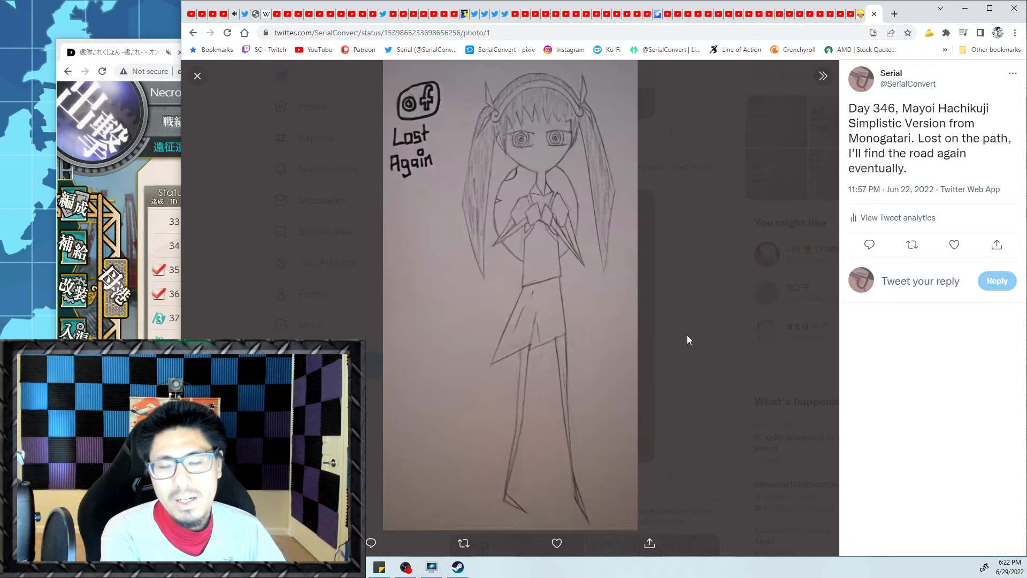
pyautogui.moveTo(689, 325)
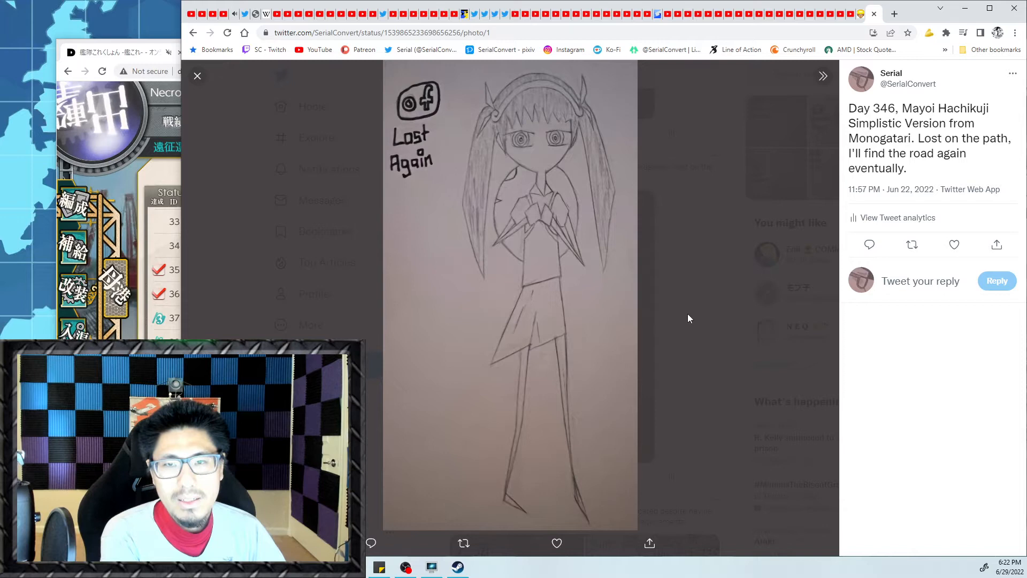
# Close the Day 346 photo and scroll the feed to the Day 347 Sakamoto post
pyautogui.click(197, 76)
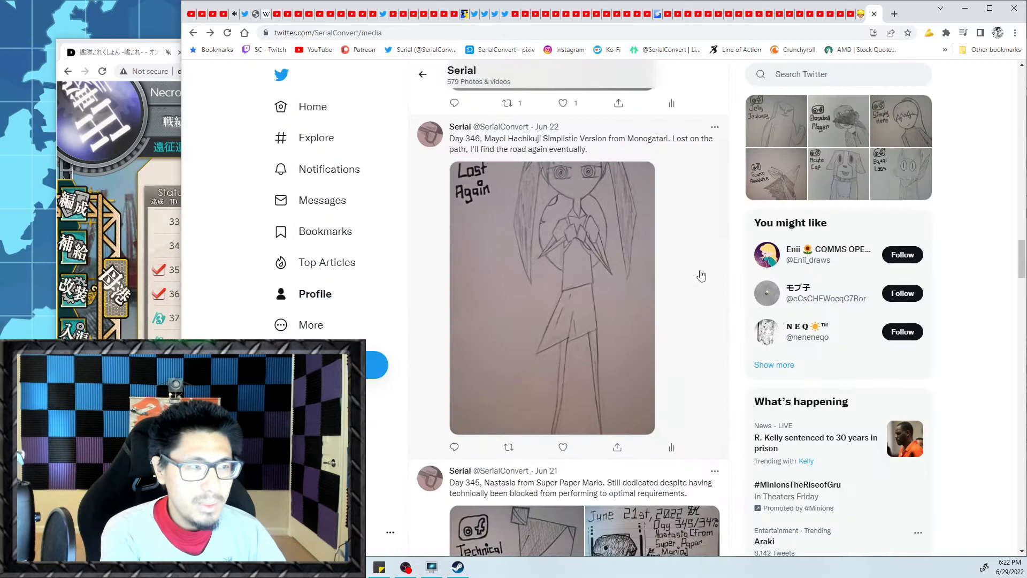
pyautogui.scroll(-3)
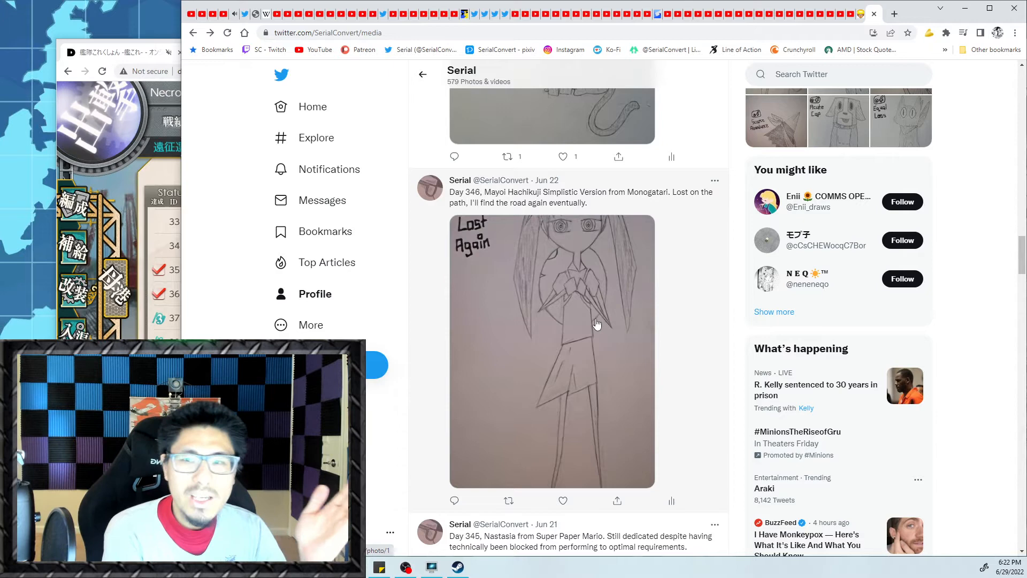
pyautogui.scroll(-3)
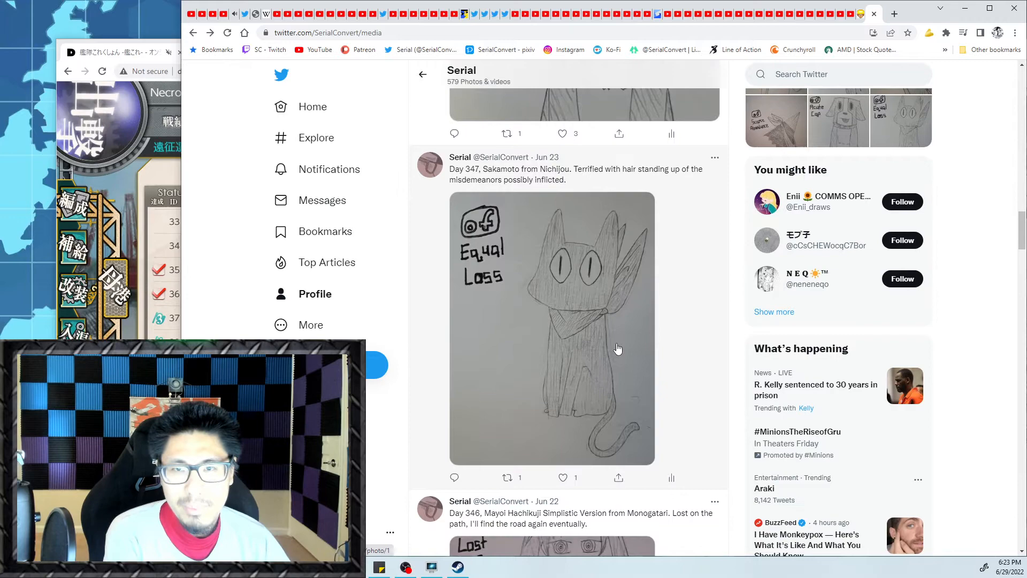
# Scroll through the feed and close the enlarged Day 349 Karasu drawing
pyautogui.scroll(3)
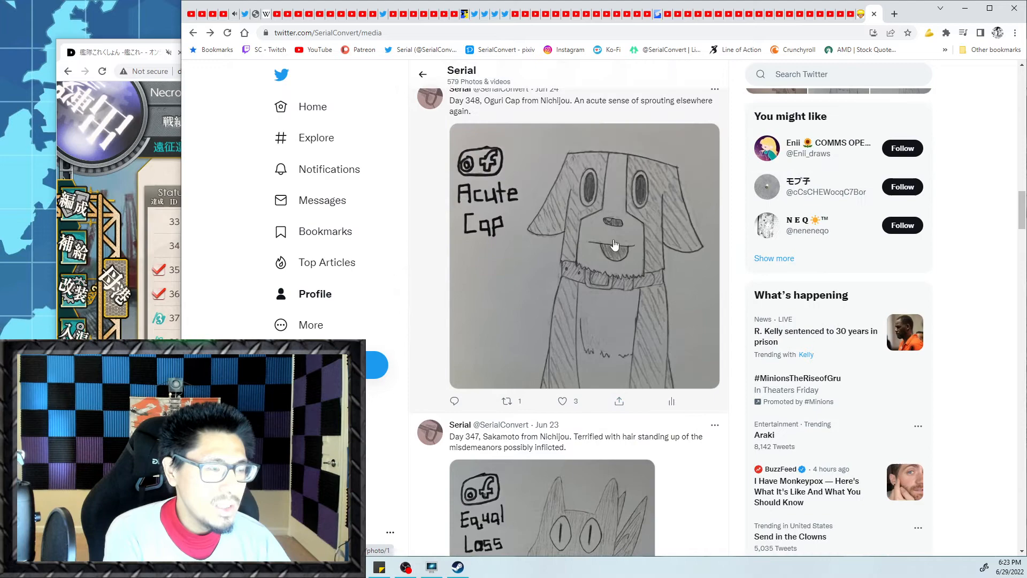
pyautogui.scroll(-3)
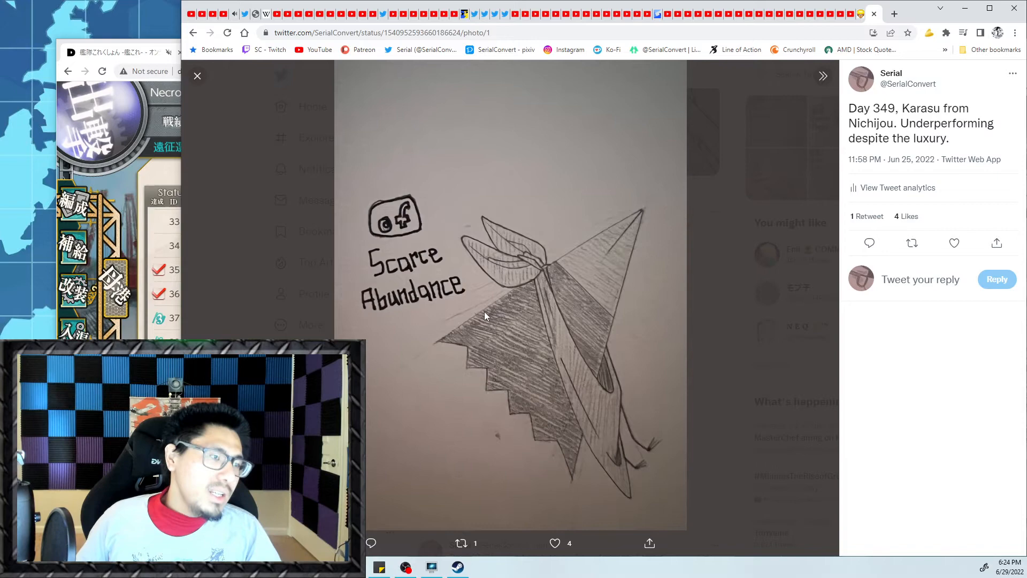
pyautogui.click(198, 76)
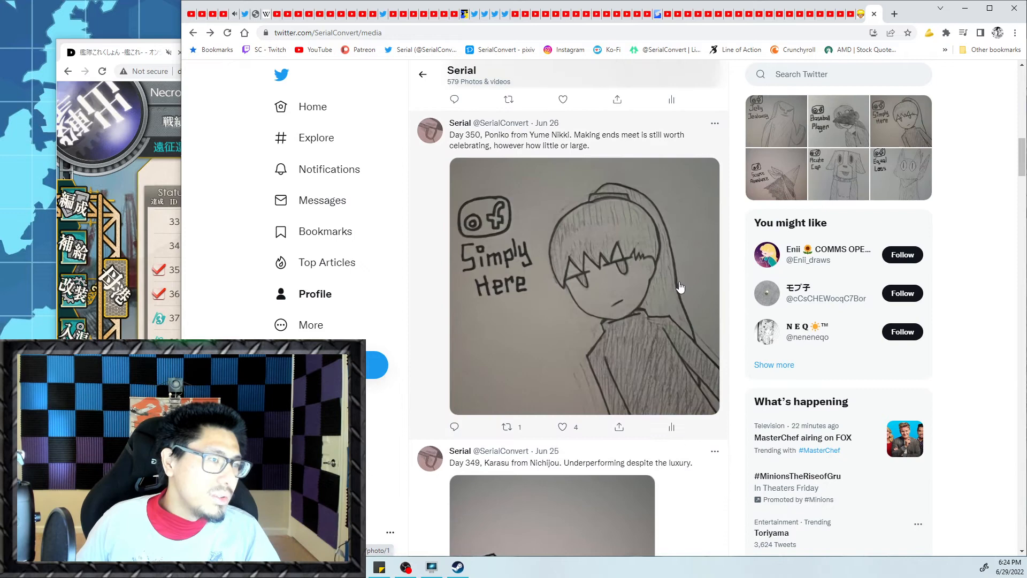
# Open the Day 350 Poniko 'Simply Here' drawing at full size
pyautogui.click(584, 285)
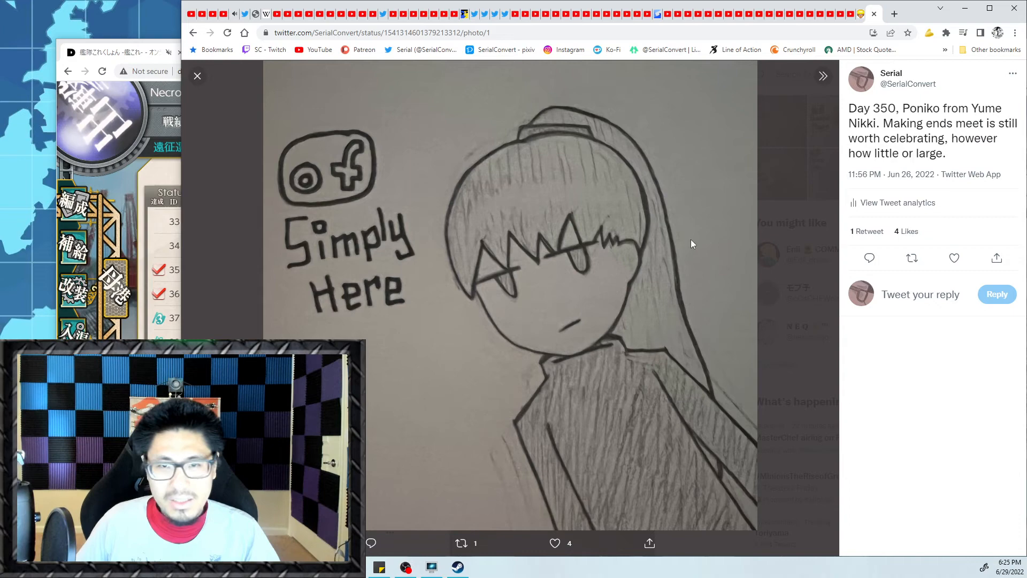
# Close the Day 350 photo to reveal the Day 351 Baseball Player post
pyautogui.click(198, 75)
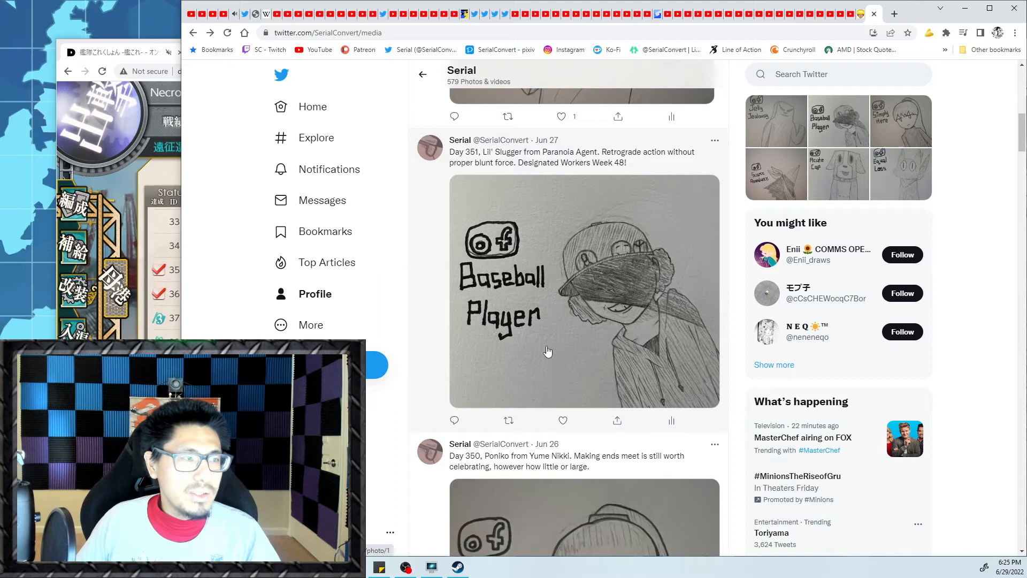
pyautogui.moveTo(554, 330)
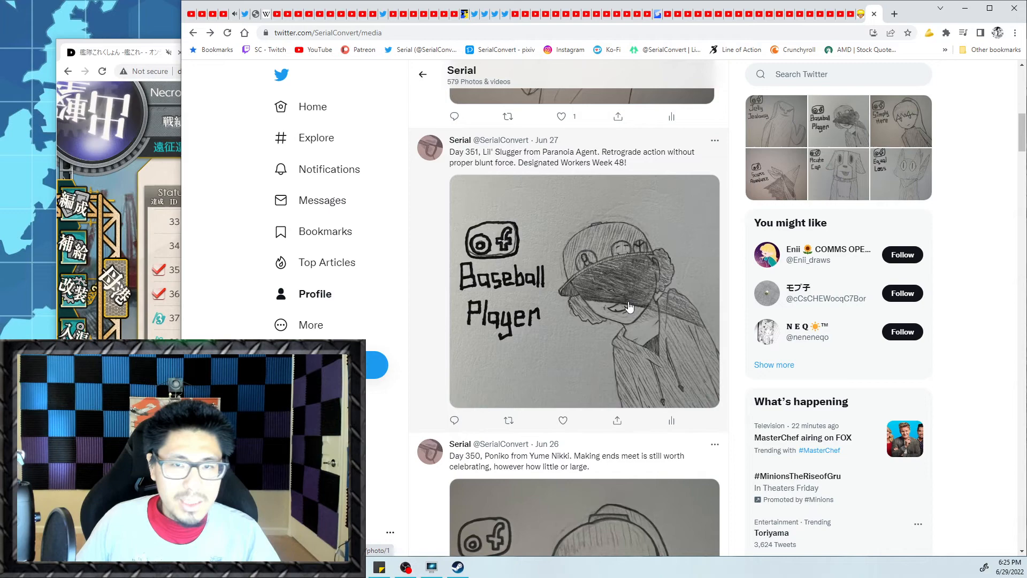
# Scroll to the top of the media feed, showing Day 352 'Jelly Jealousy'
pyautogui.scroll(-3)
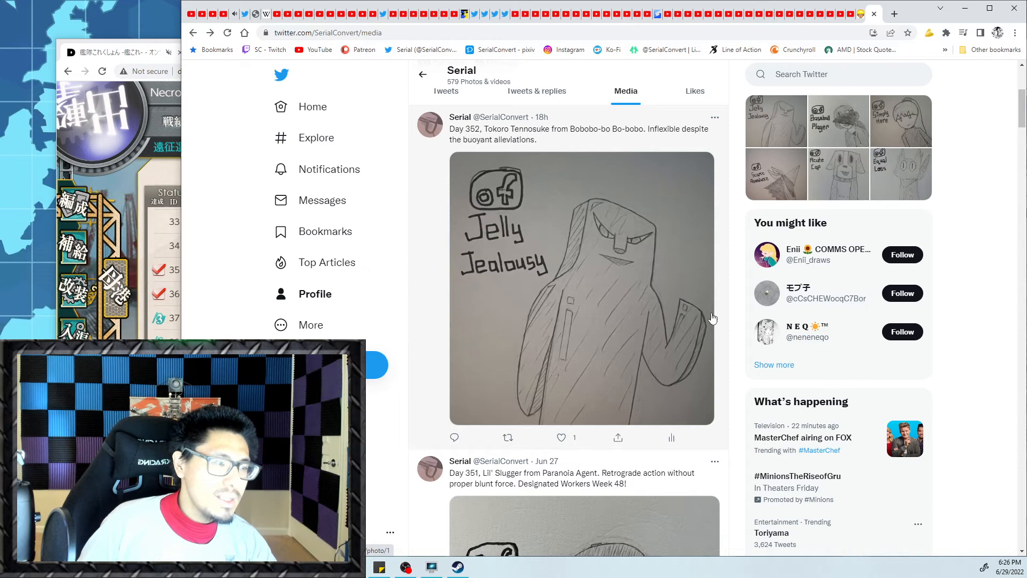
pyautogui.moveTo(565, 255)
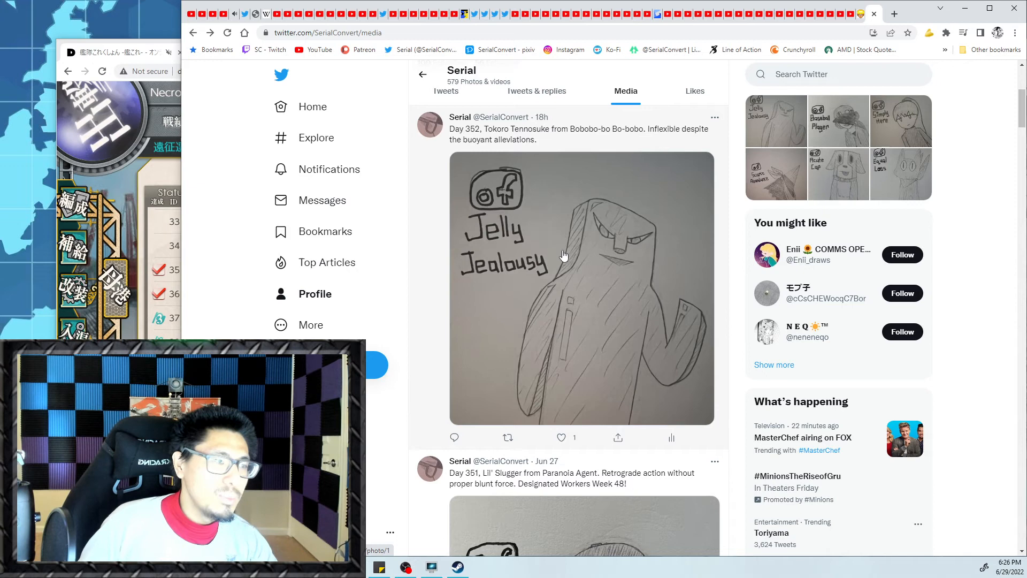
pyautogui.moveTo(677, 371)
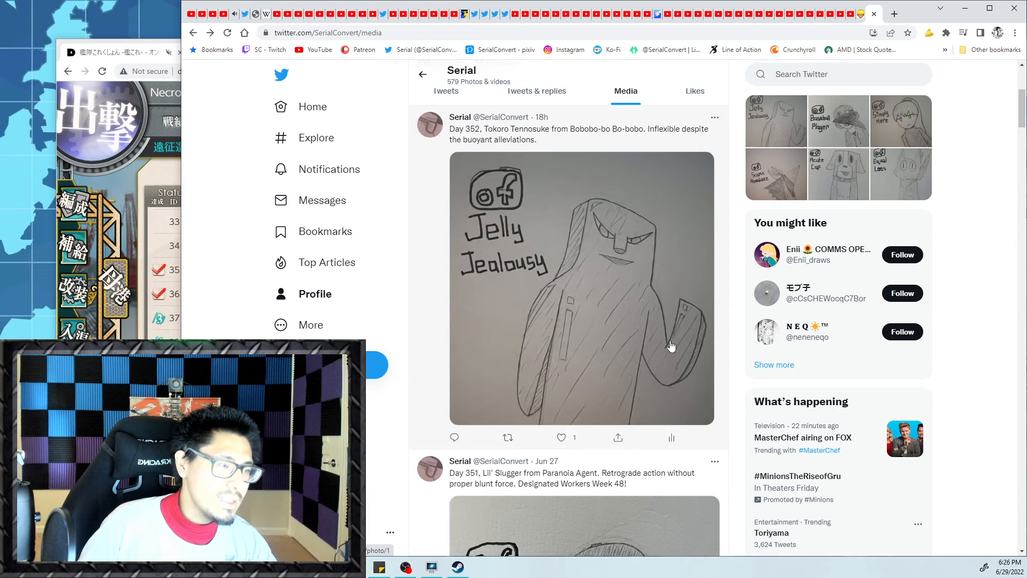
pyautogui.moveTo(670, 326)
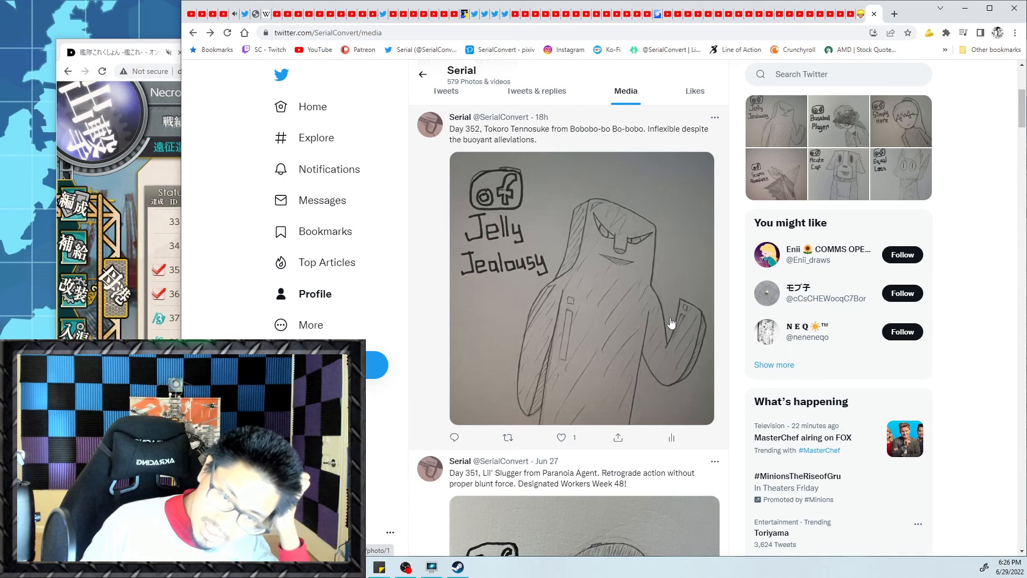